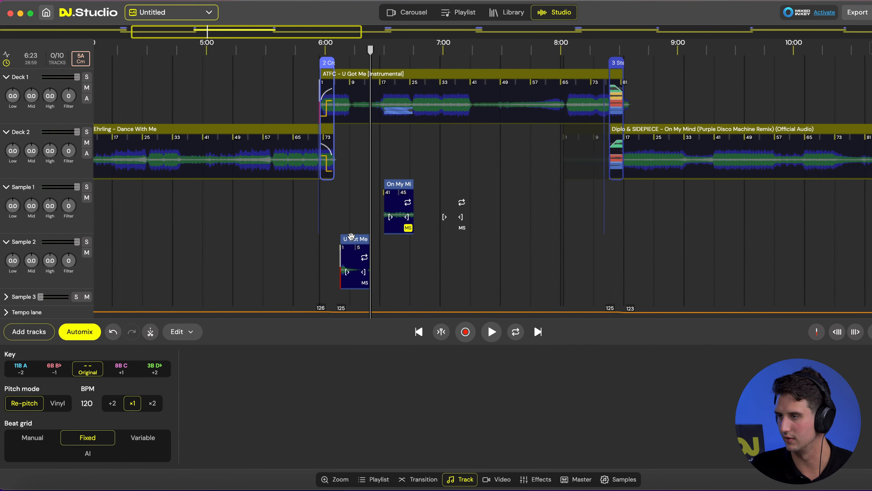
Move the U Got Me acapella clip along Sample 2 to the bar 41 drop of On My Mind.
left_click_drag(354, 261, 693, 260)
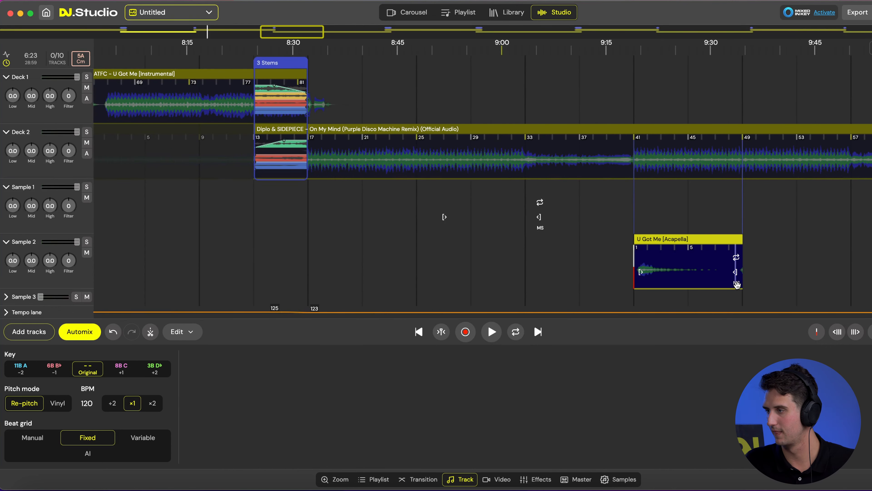
mouse_move(735, 284)
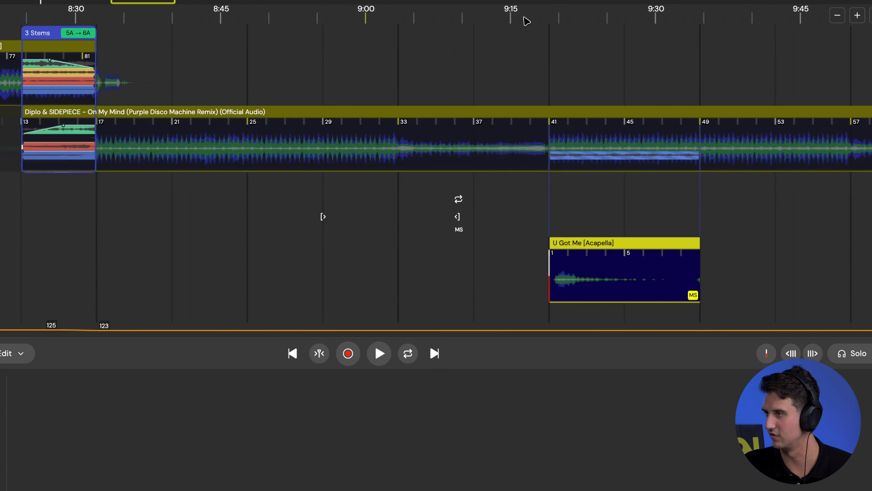
left_click(378, 354)
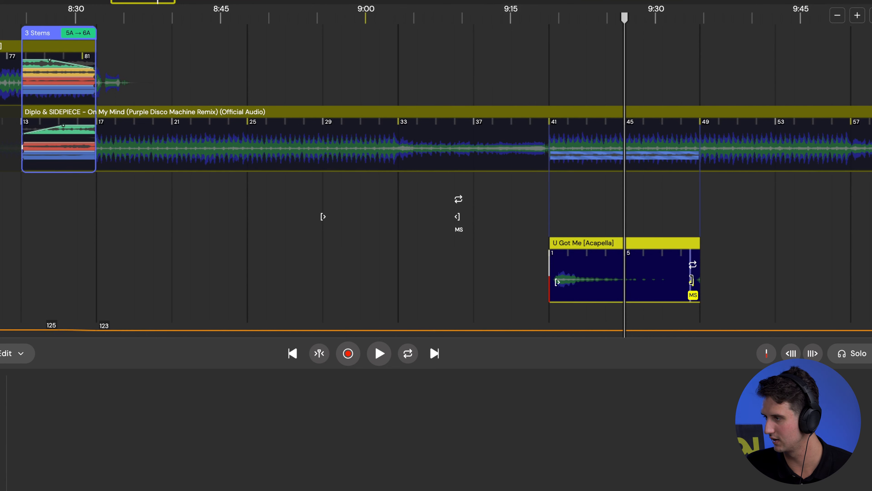
Duplicate the acapella clip at bar 45 and audition the back-to-back playback, then pause.
left_click_drag(700, 273, 627, 273)
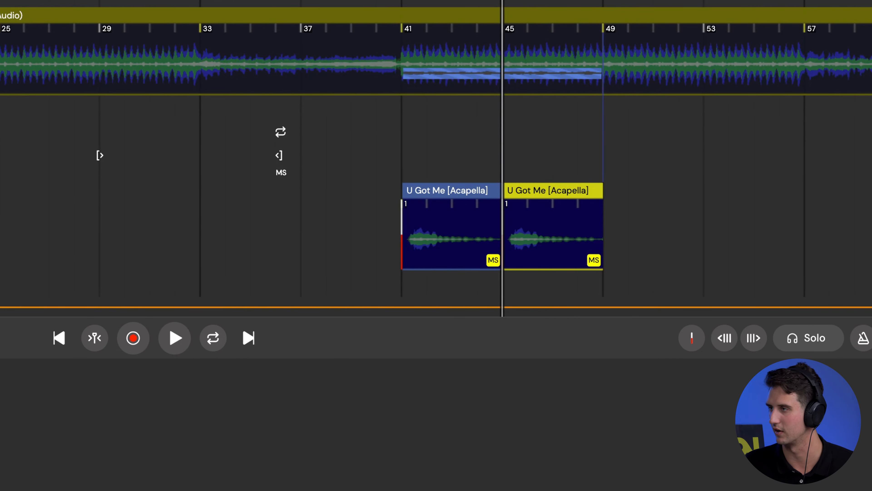
left_click(173, 337)
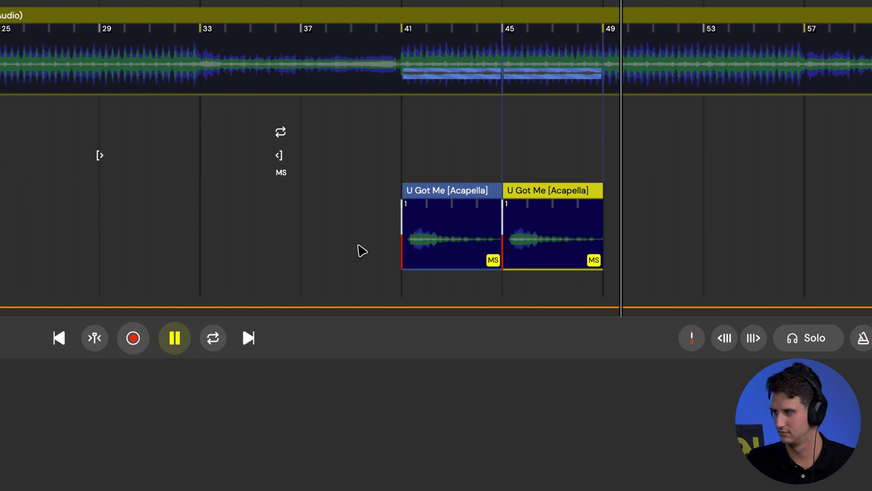
left_click(173, 338)
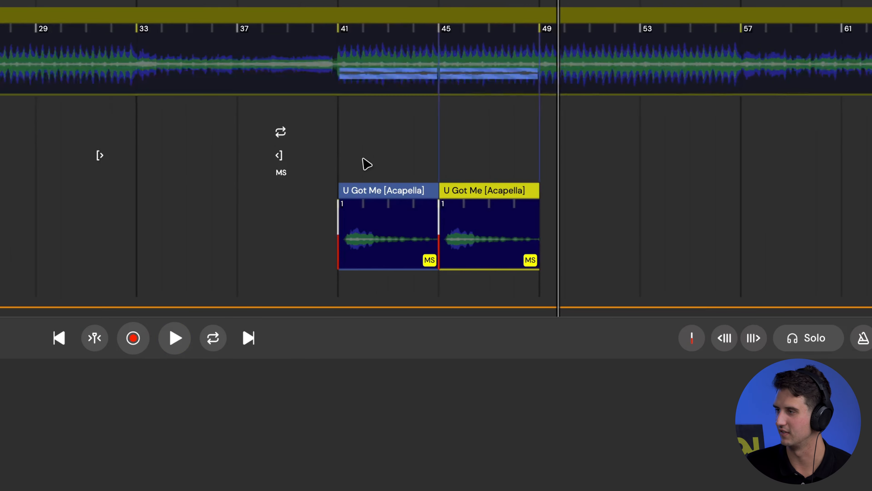